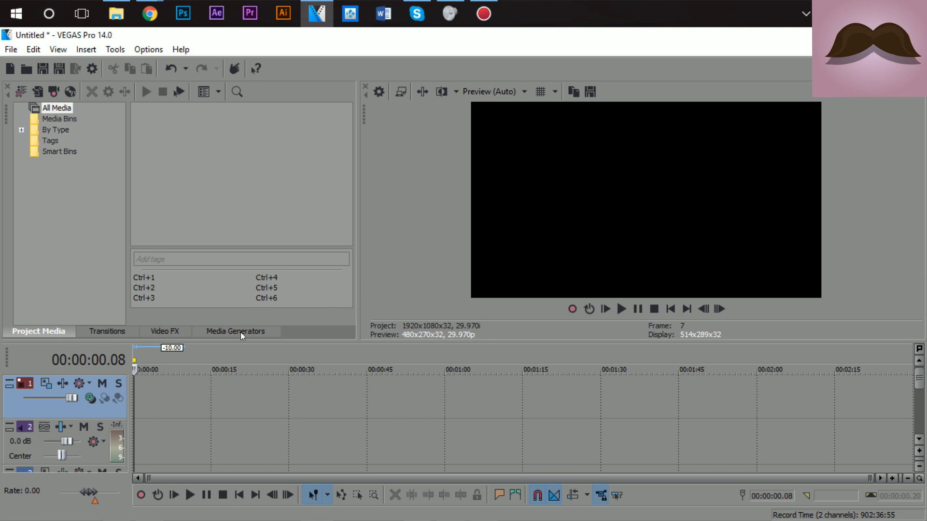
# Add a Titles & Text event and replace the sample text with 'Stache Tutorials'.
pyautogui.click(235, 331)
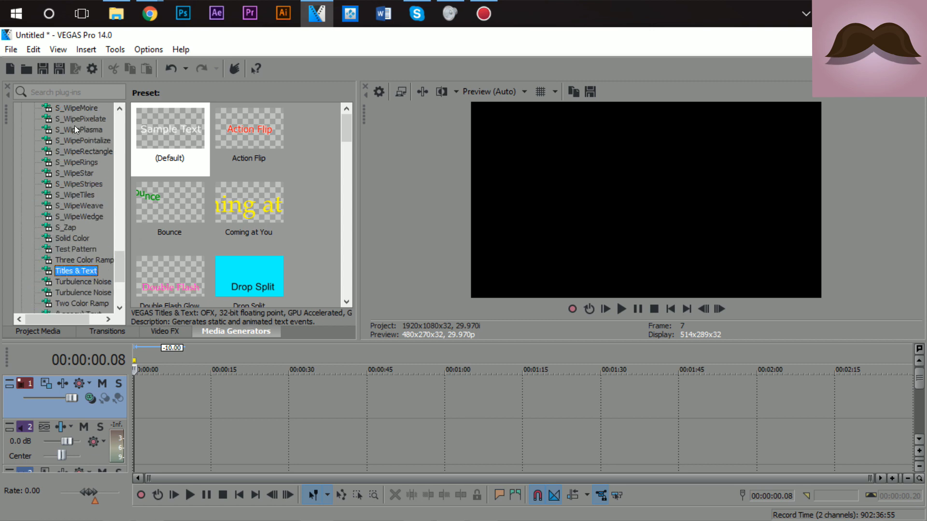
pyautogui.scroll(-3)
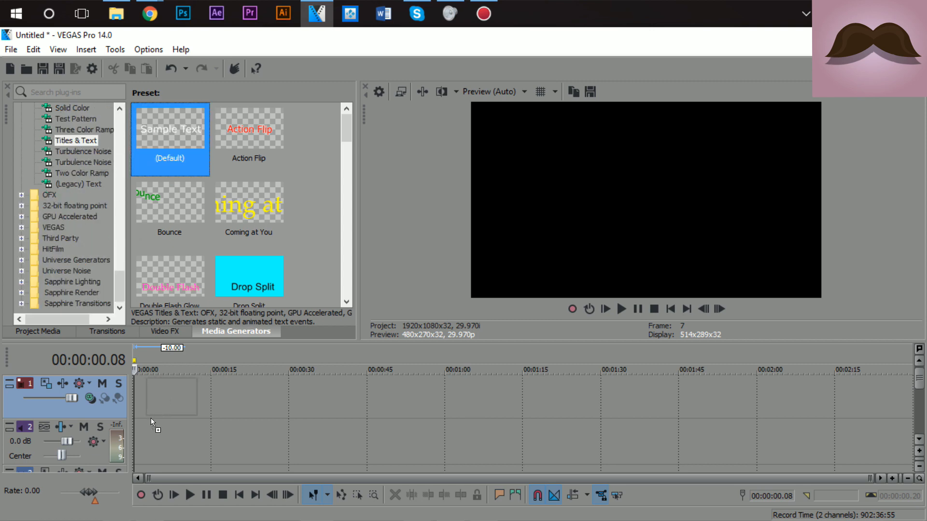
pyautogui.doubleClick(170, 139)
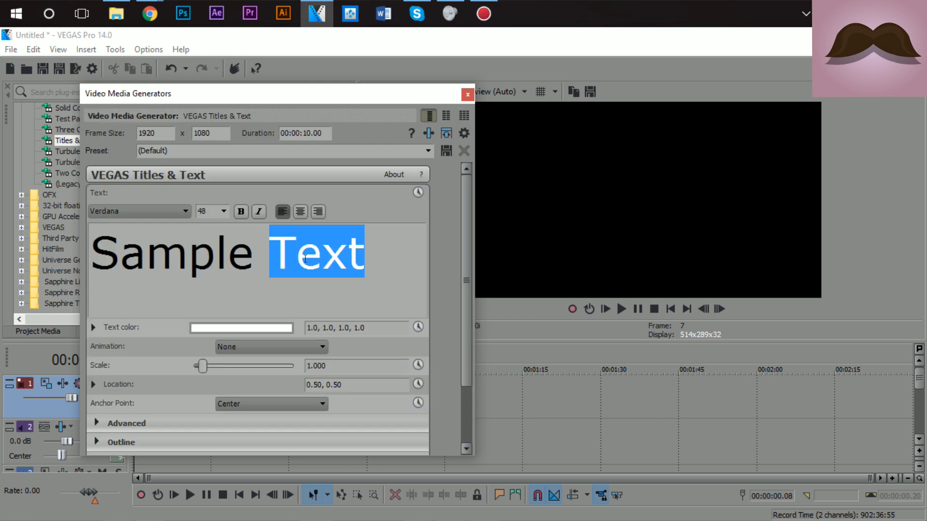
pyautogui.write('STa')
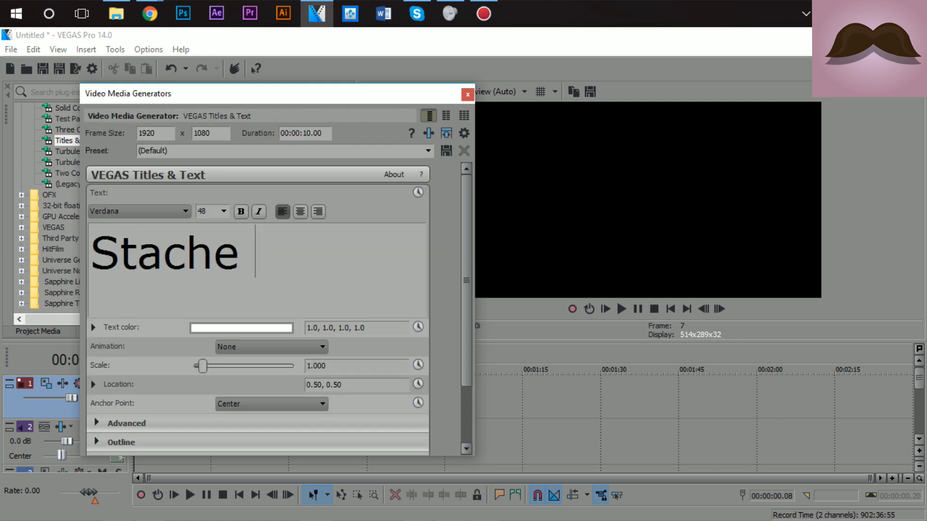
pyautogui.write('Tutoria')
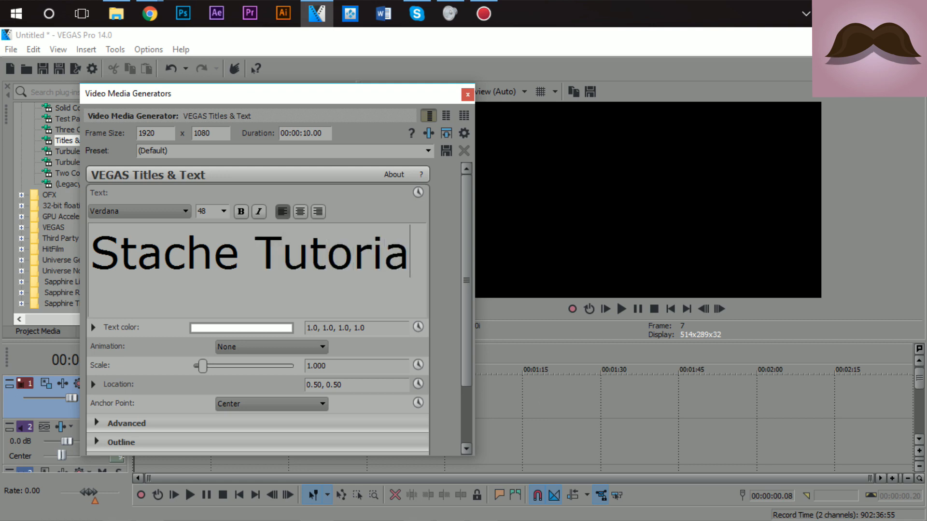
pyautogui.write('ls')
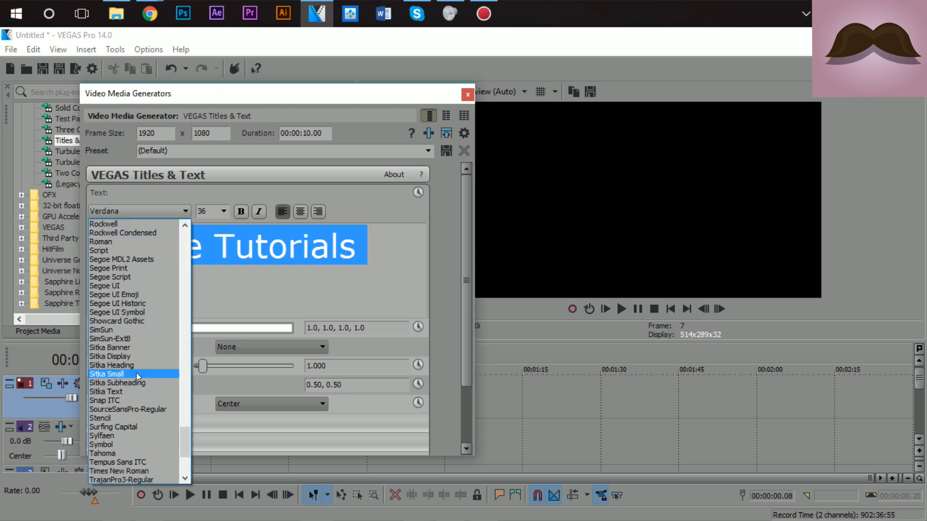
# Restyle the 'Stache Tutorials' title in a decorative font from the font list.
pyautogui.scroll(3)
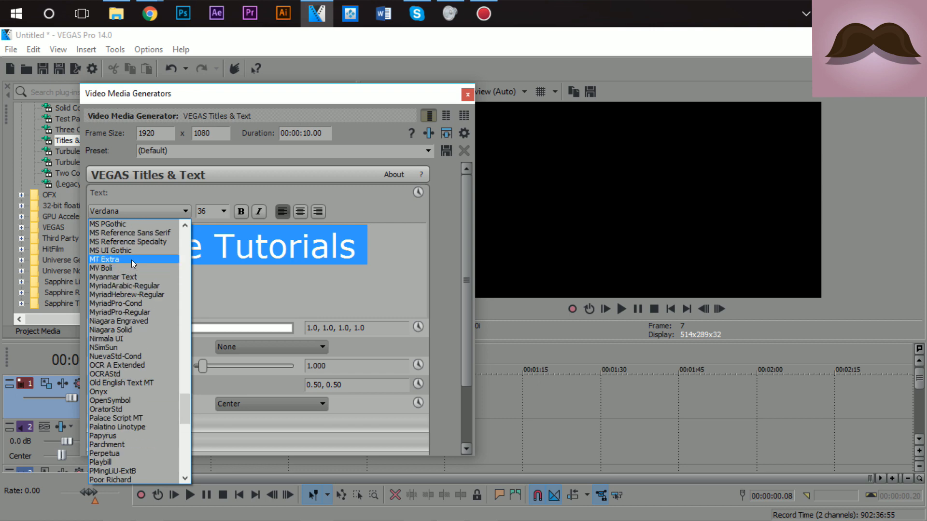
pyautogui.click(105, 259)
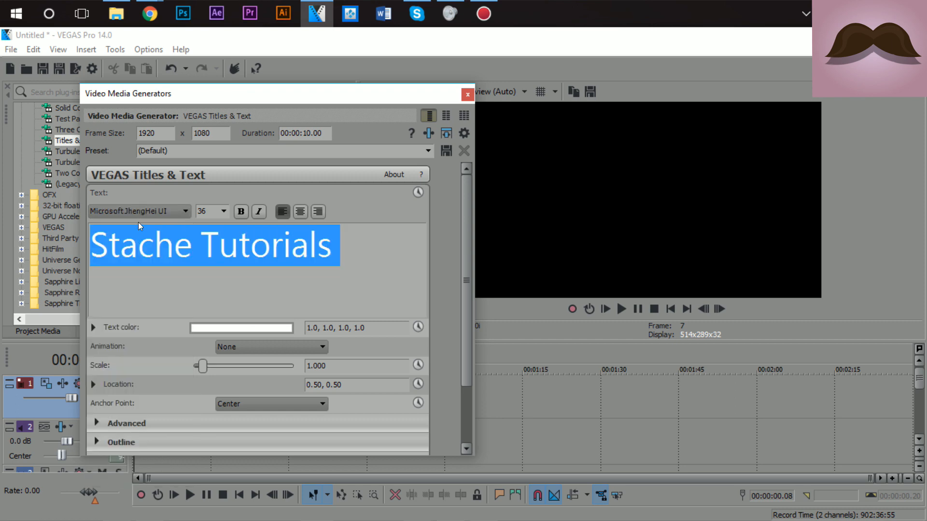
pyautogui.click(184, 211)
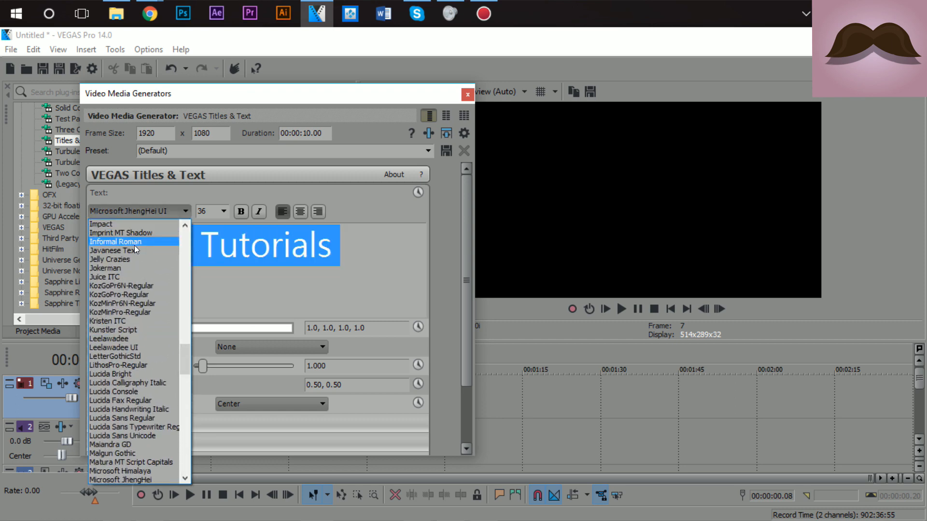
pyautogui.click(109, 258)
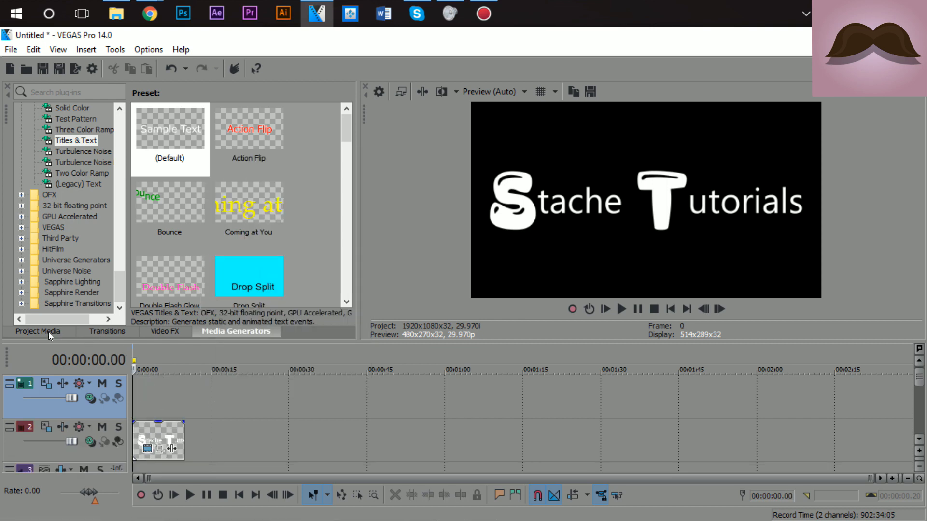
# Import the hqdefault picture into Project Media for the track above the title.
pyautogui.click(38, 331)
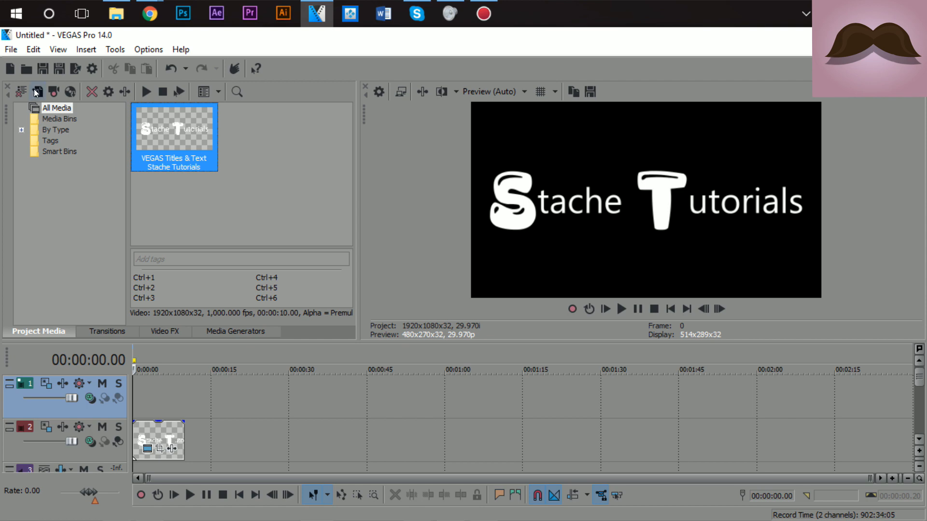
pyautogui.click(37, 91)
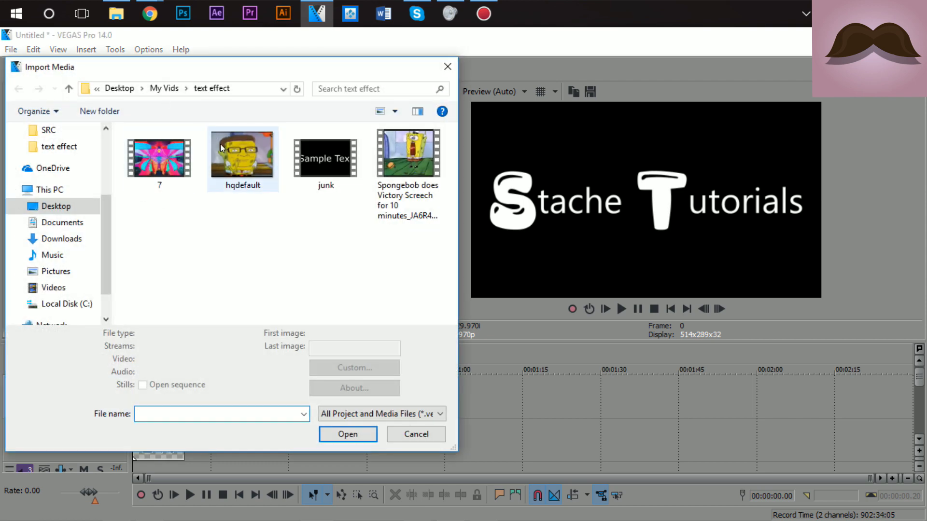
pyautogui.moveTo(253, 230)
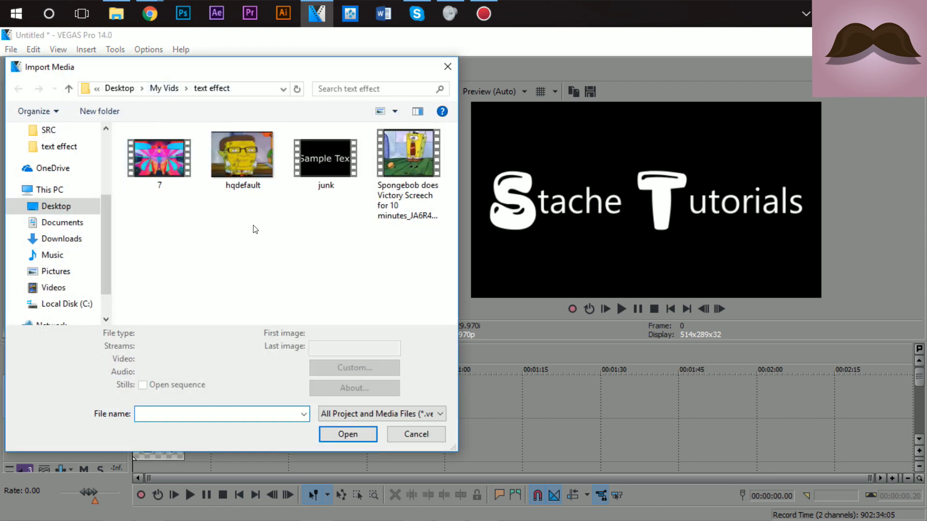
pyautogui.click(241, 155)
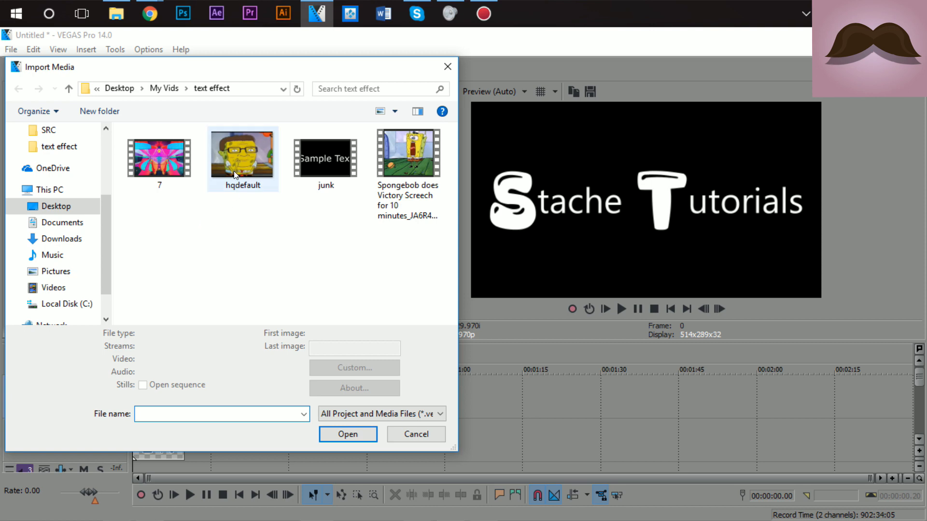
pyautogui.click(347, 434)
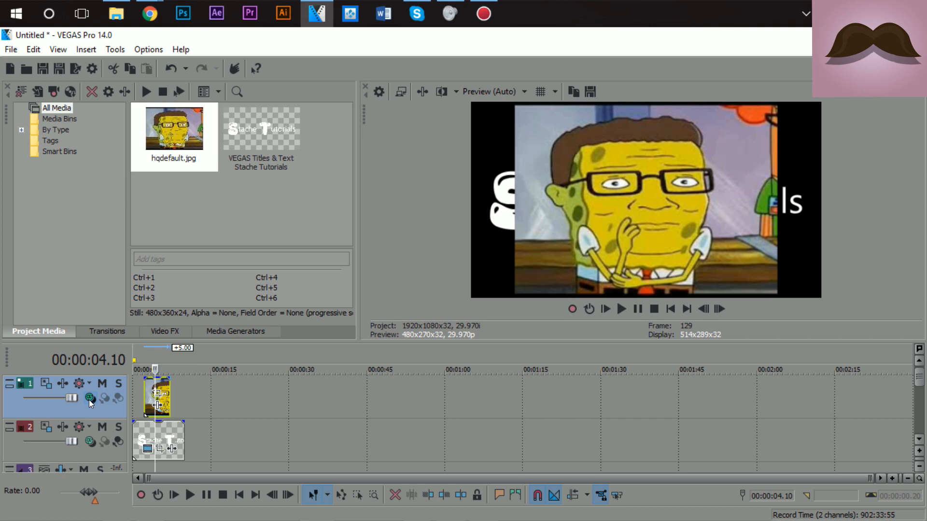
# Try a masking compositing mode on the top track, then return it to normal.
pyautogui.click(90, 399)
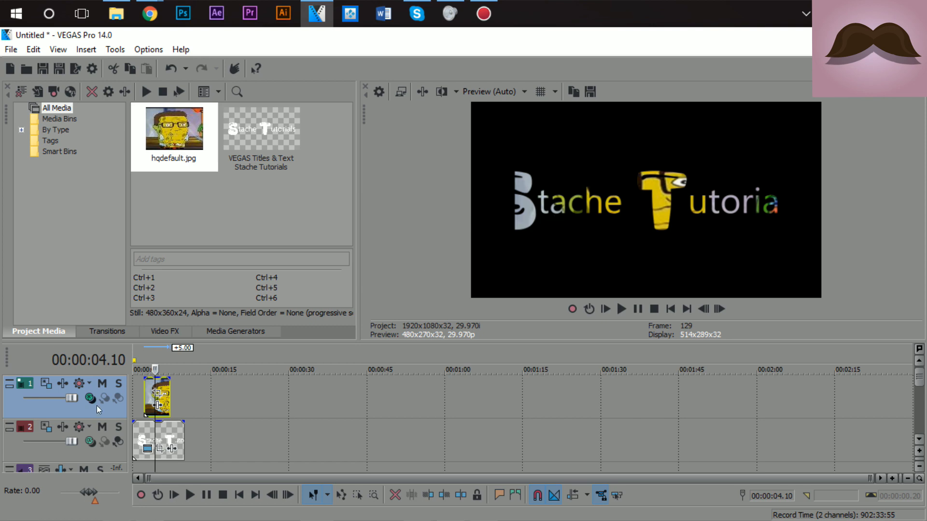
pyautogui.moveTo(473, 209)
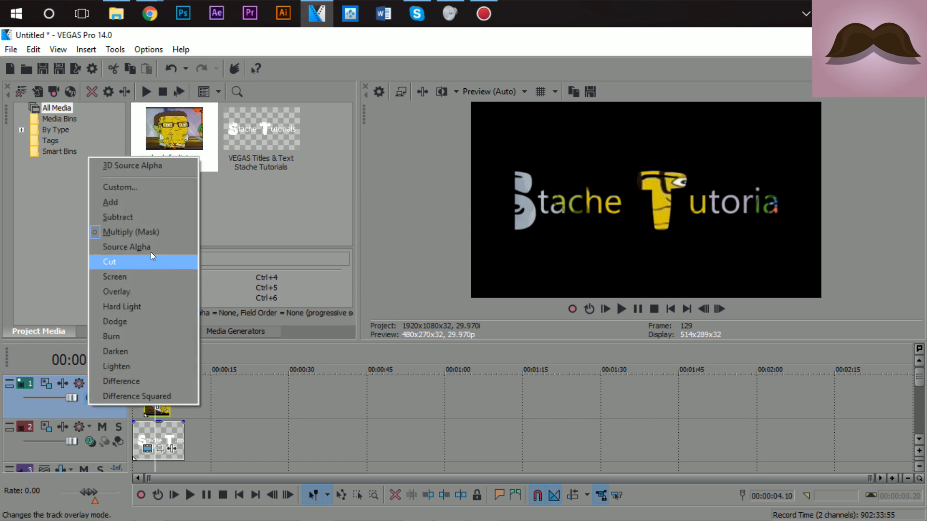
pyautogui.click(109, 262)
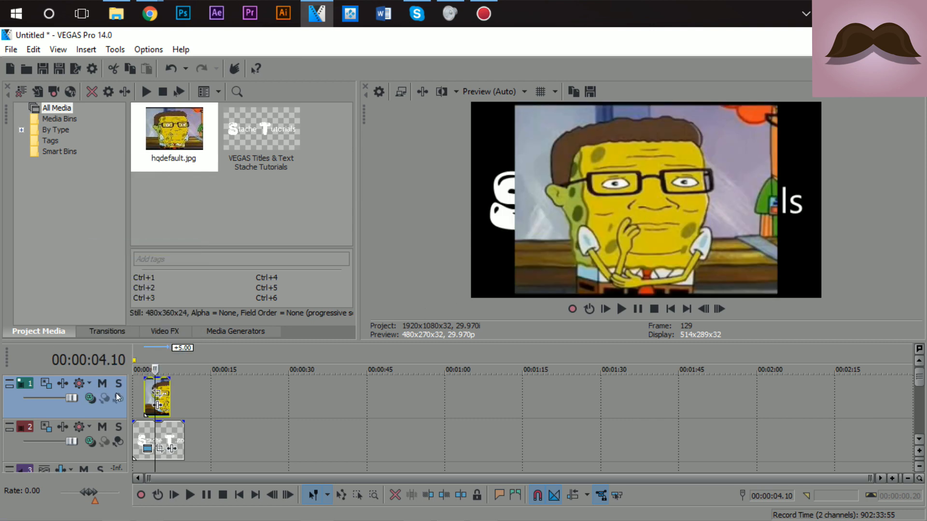
# Switch off Maintain aspect ratio in the hqdefault picture event's properties.
pyautogui.rightClick(157, 396)
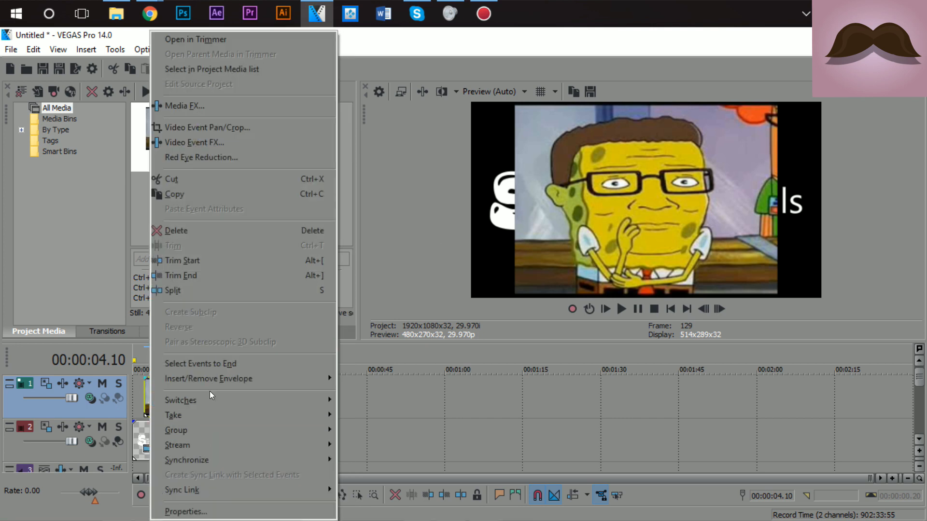
pyautogui.click(185, 512)
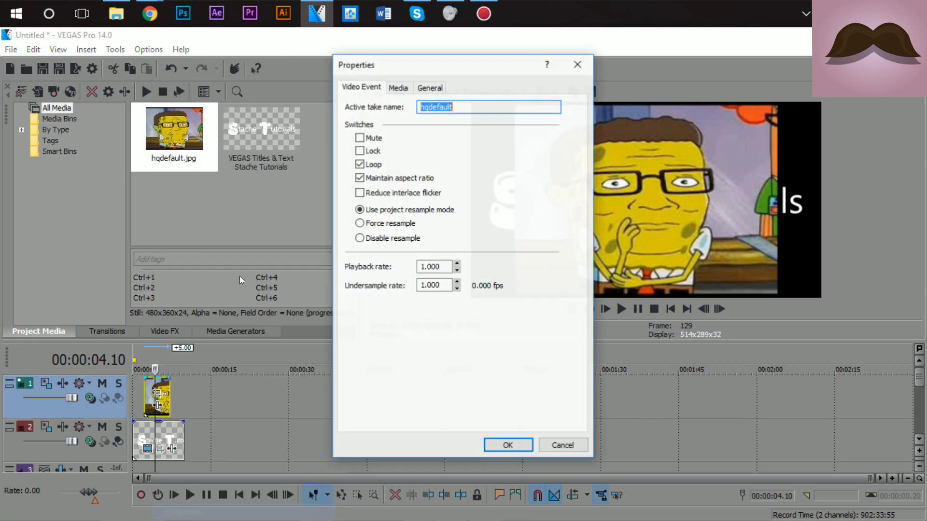
pyautogui.click(360, 178)
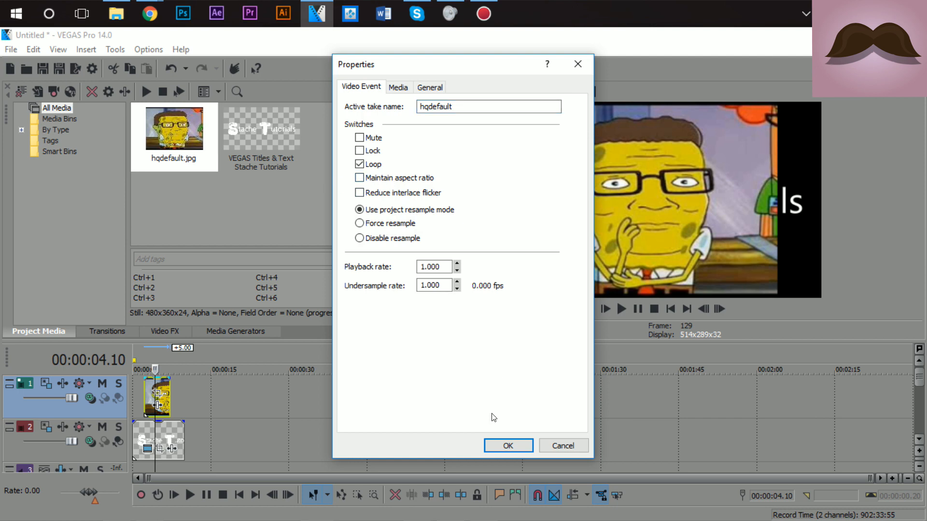
pyautogui.click(507, 446)
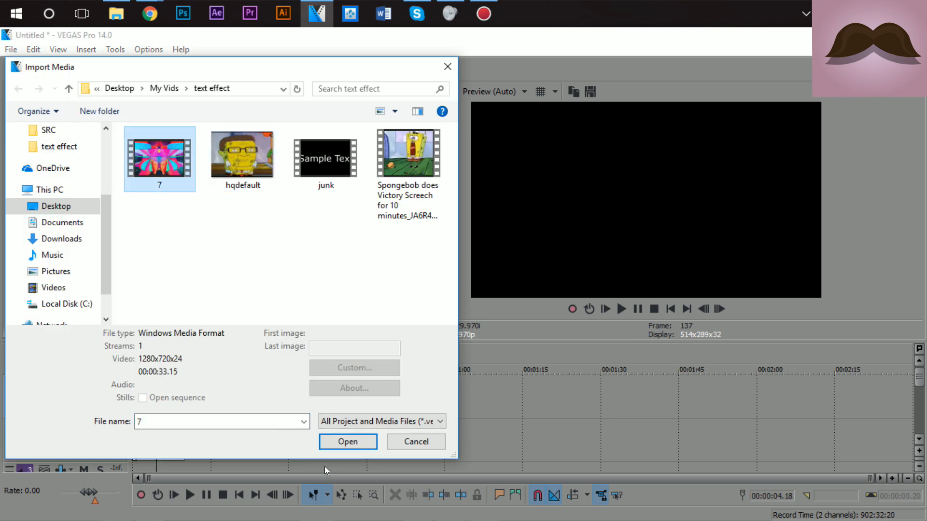
# Import the clip named 7 so its footage fills the title letters.
pyautogui.click(348, 441)
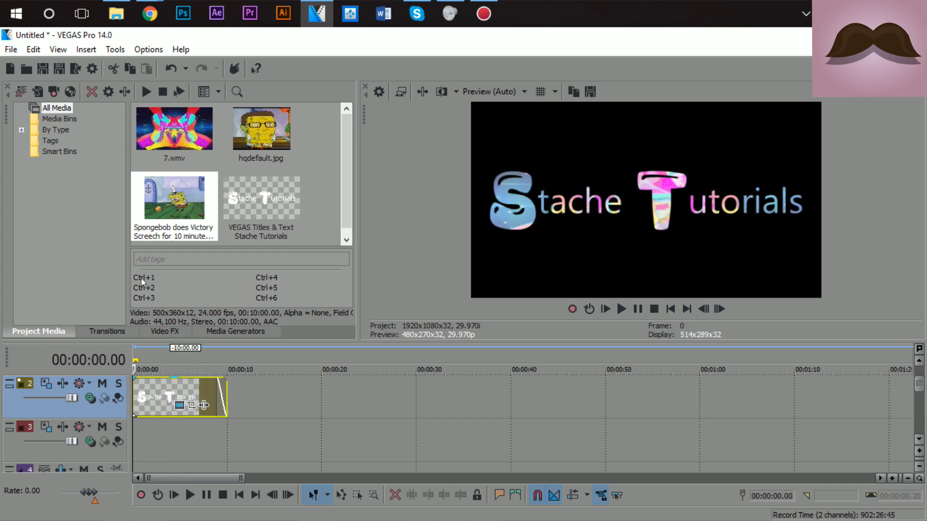
# Drop the Spongebob background again and preview the colourful title at Best (Full) quality.
pyautogui.click(173, 203)
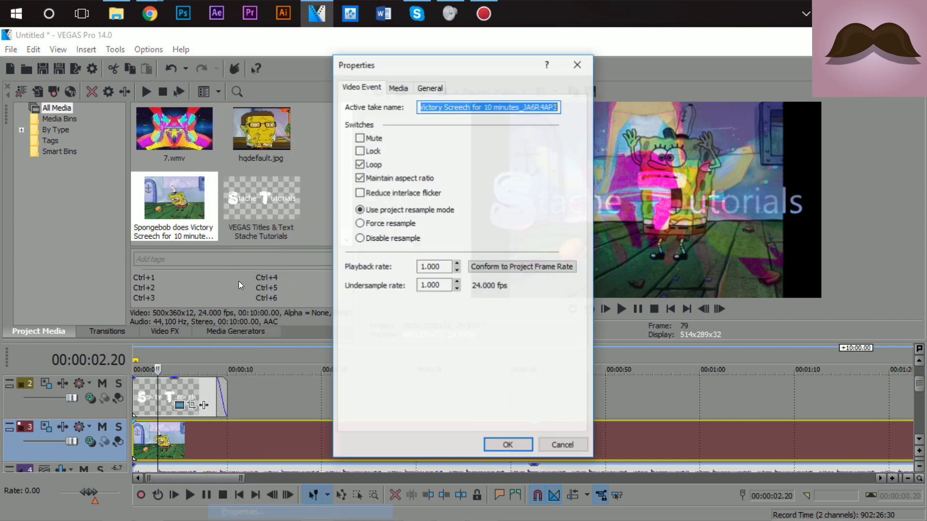
pyautogui.click(507, 445)
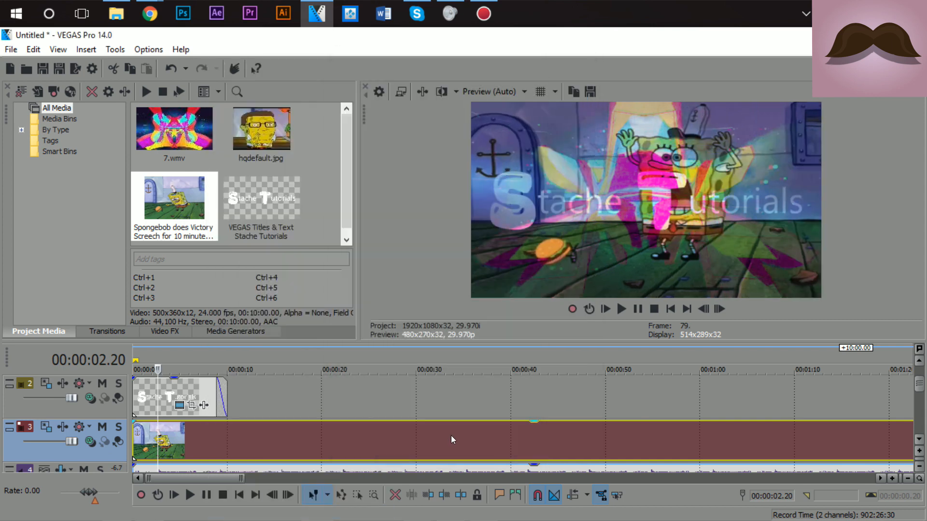
pyautogui.moveTo(604, 200)
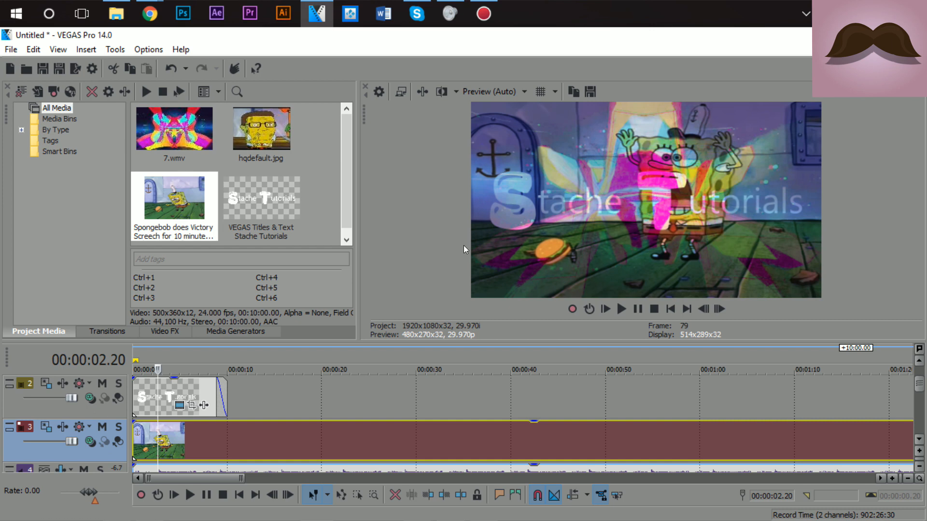
pyautogui.moveTo(500, 388)
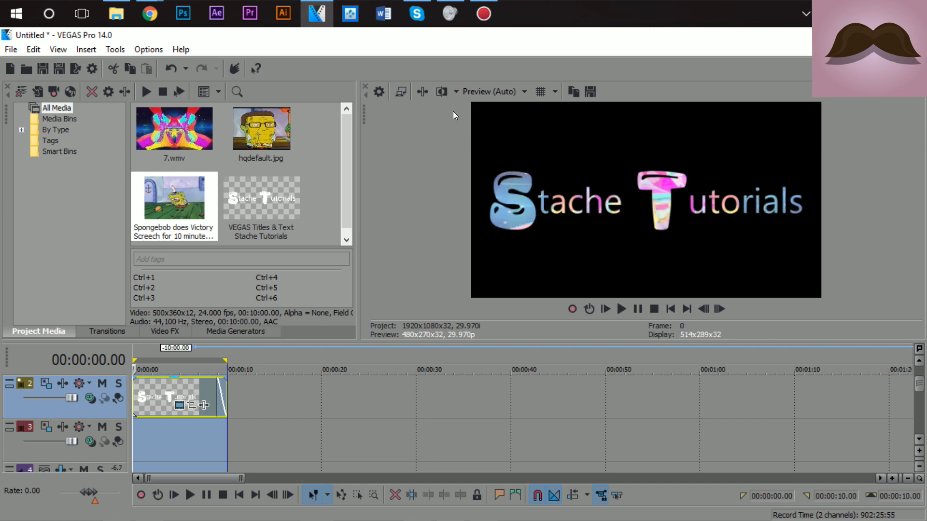
pyautogui.click(493, 92)
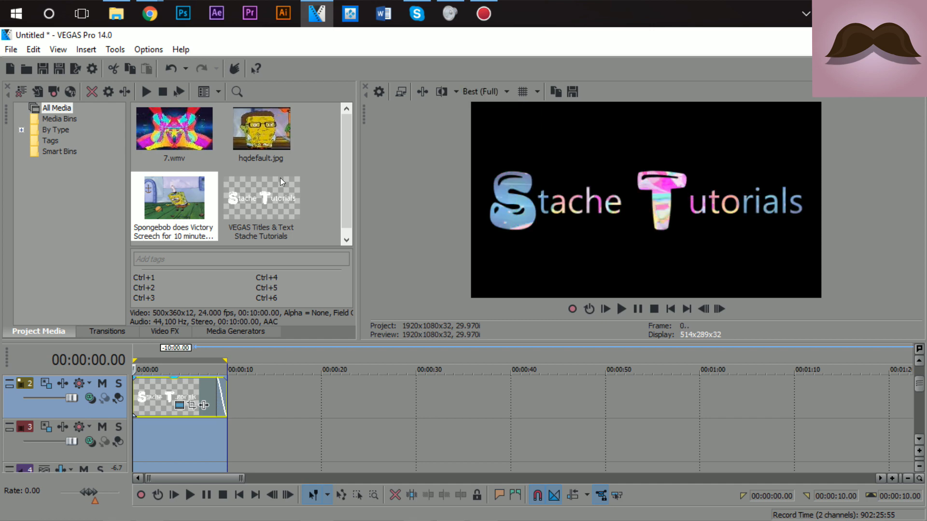
# Render the text-only timeline as texteffectrender.mp4 with the Mine 30Fps template.
pyautogui.click(10, 50)
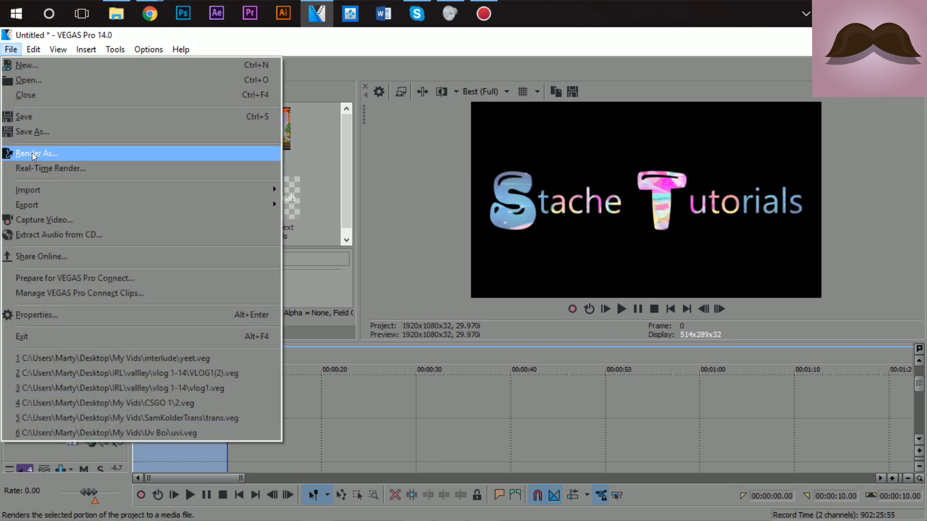
pyautogui.click(36, 154)
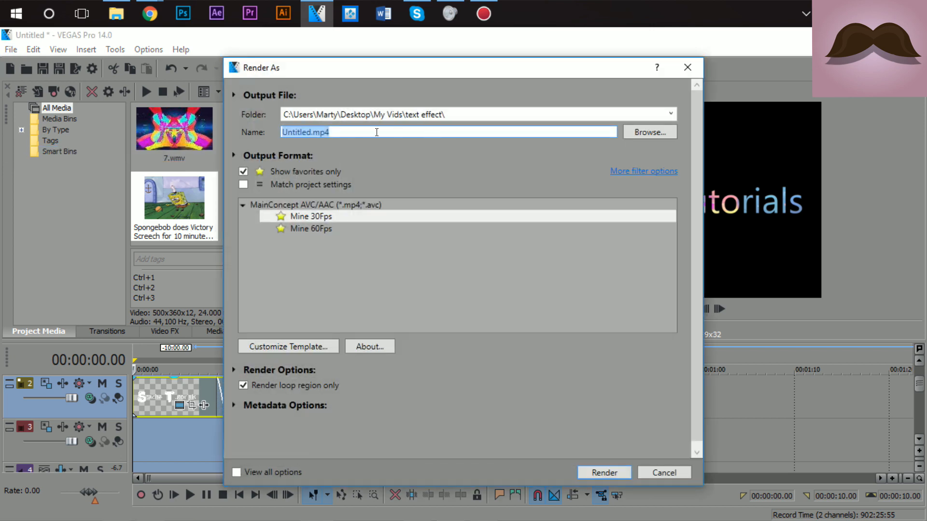
pyautogui.write('texte')
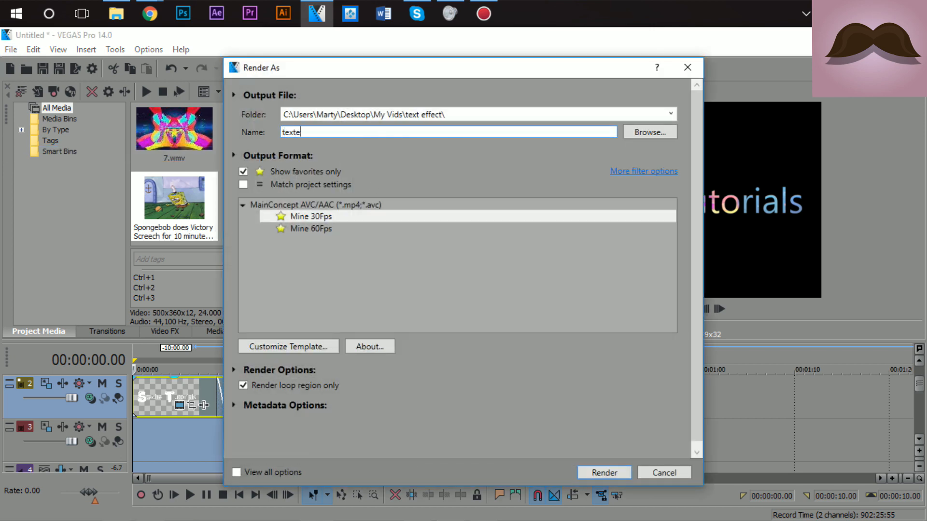
pyautogui.write('ffec')
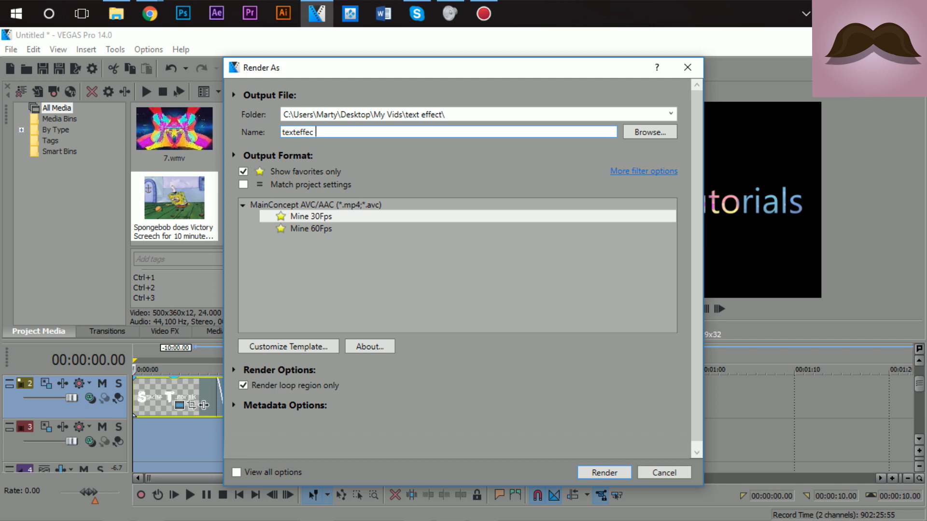
pyautogui.write('trenfc')
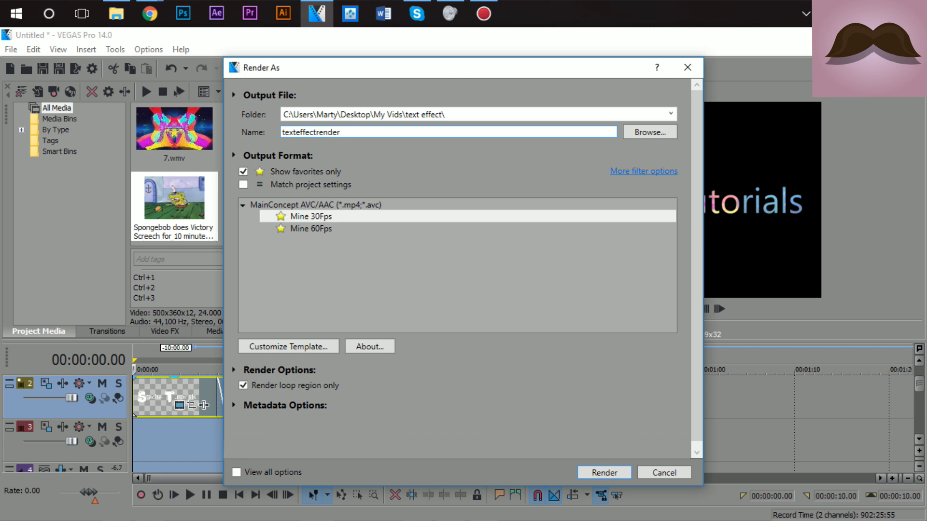
pyautogui.moveTo(612, 484)
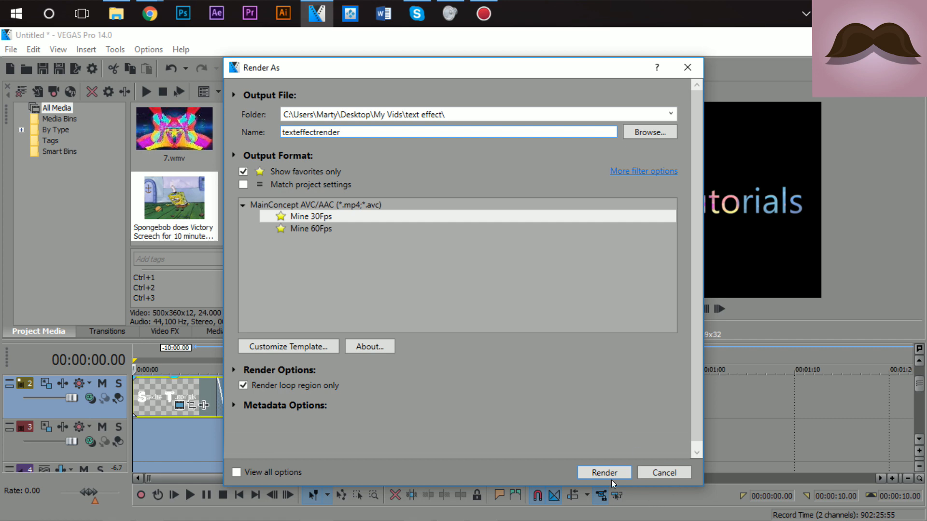
pyautogui.click(604, 472)
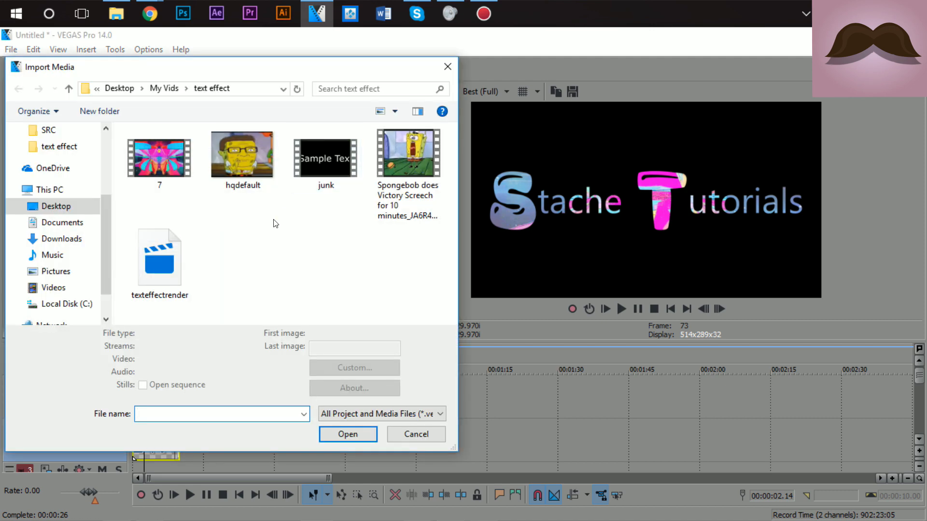
# Import the rendered texteffectrender.mp4 into Project Media.
pyautogui.click(348, 434)
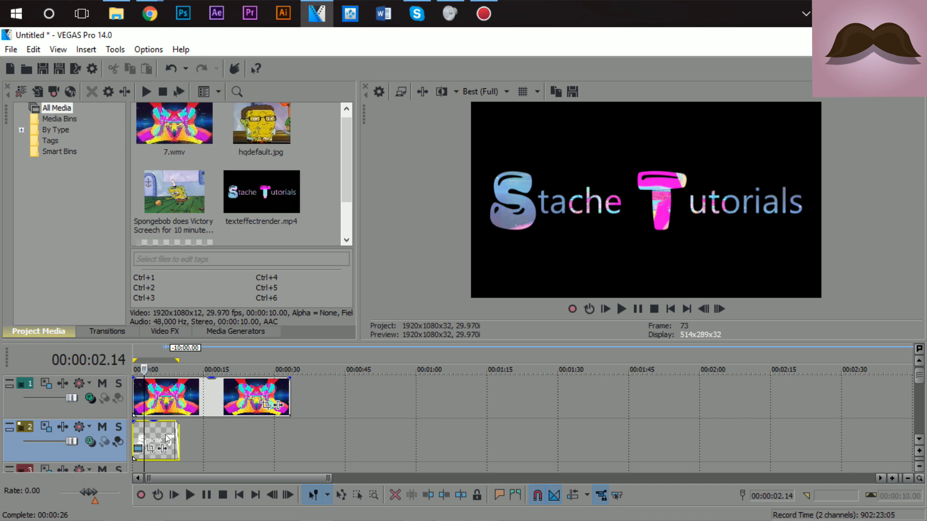
pyautogui.click(173, 191)
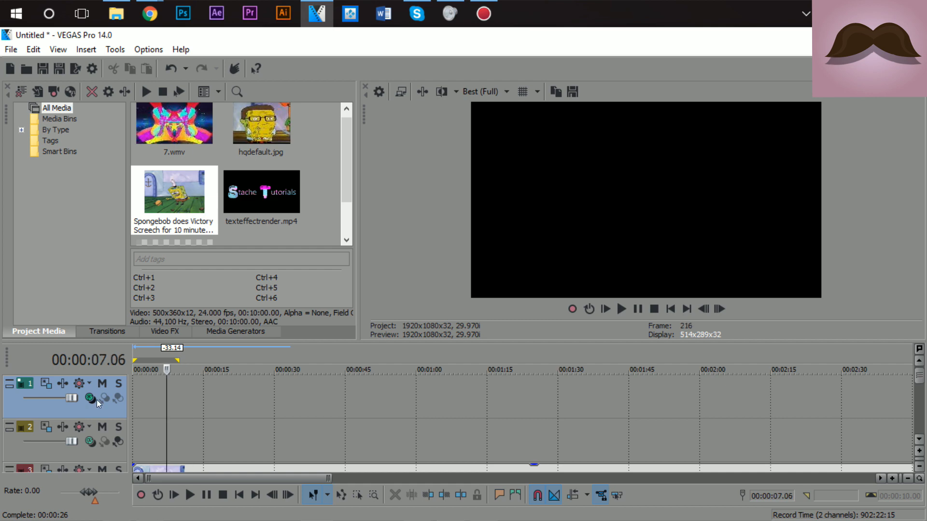
# Set the top track's compositing mode before placing texteffectrender.mp4 at its start.
pyautogui.click(89, 399)
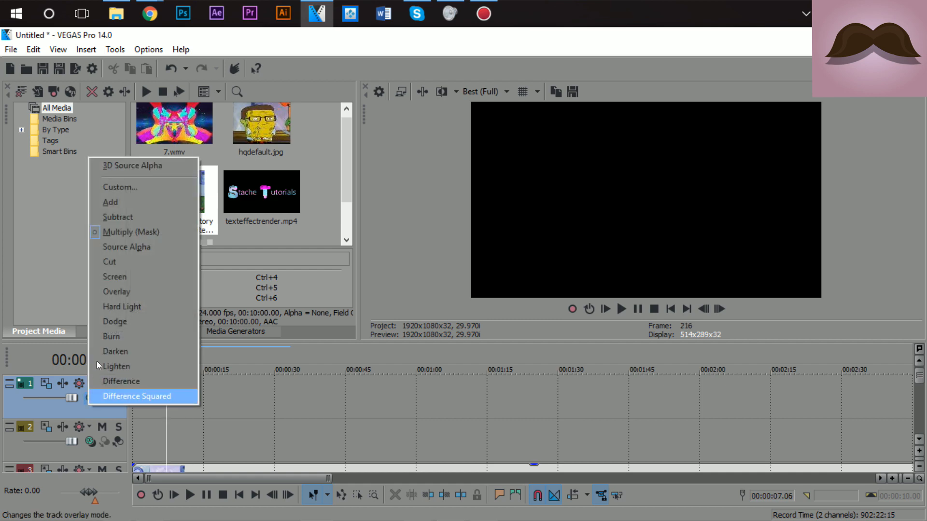
pyautogui.click(262, 191)
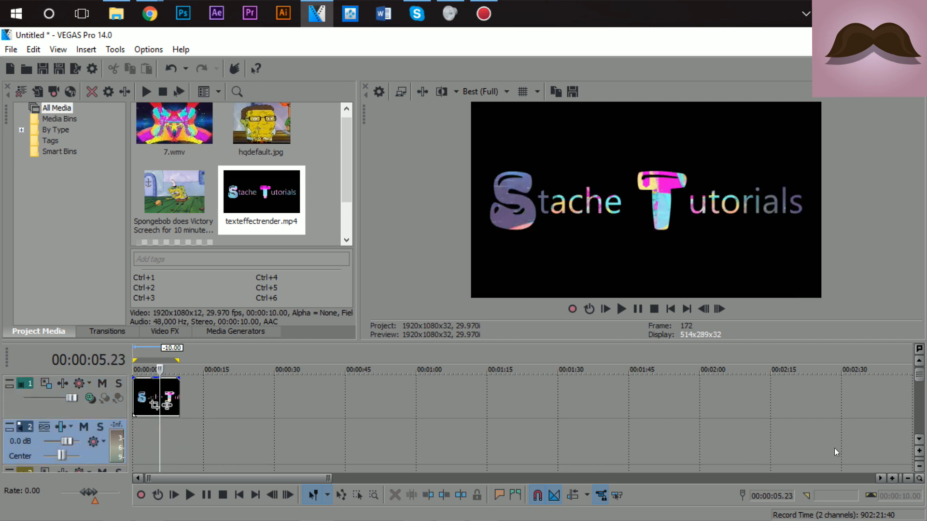
# Show the Video FX collection to search for chroma effects.
pyautogui.click(166, 332)
pyautogui.write('chroma')
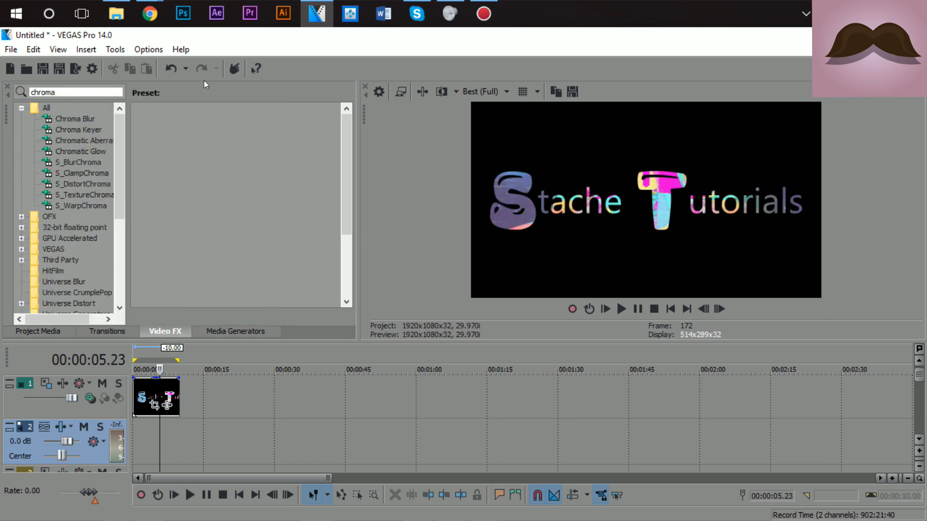
pyautogui.moveTo(75, 135)
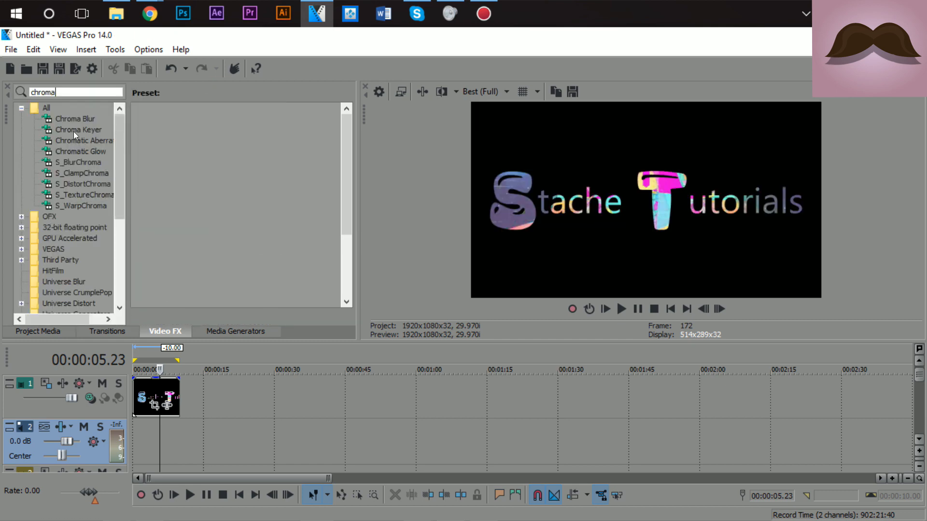
# Apply the default Chroma Keyer to the text clip with its key colour set to black.
pyautogui.click(79, 130)
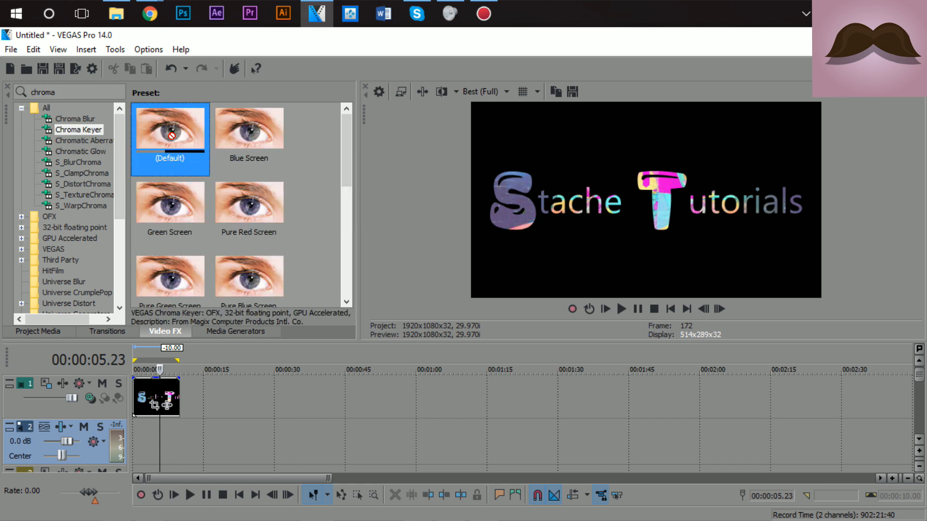
pyautogui.doubleClick(170, 127)
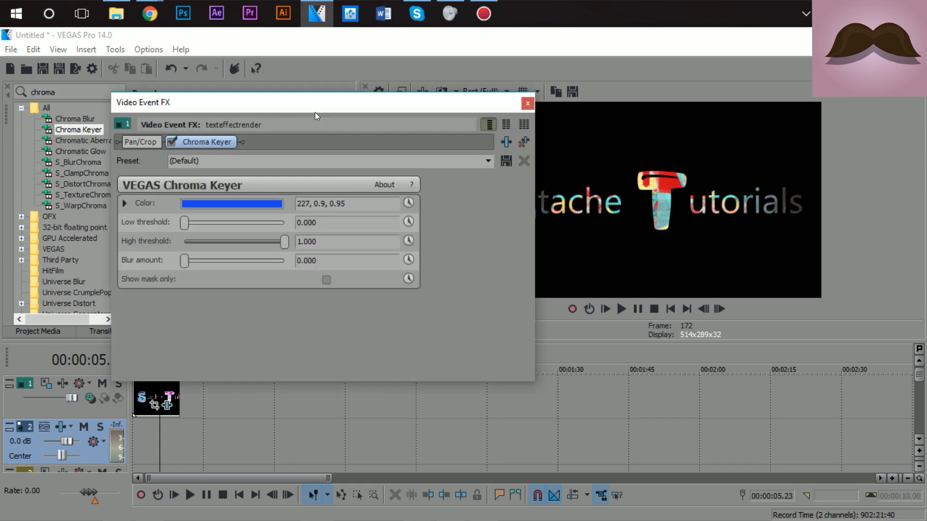
pyautogui.click(230, 204)
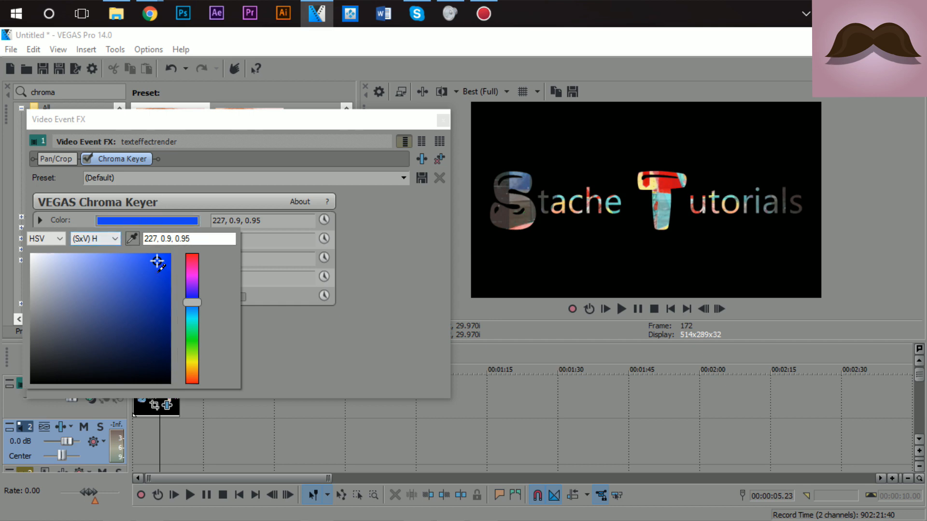
pyautogui.moveTo(559, 125)
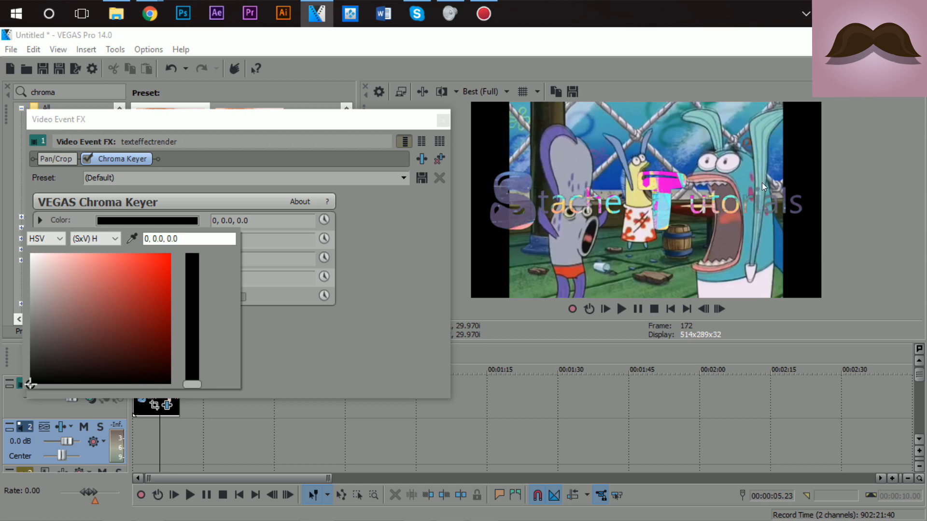
pyautogui.moveTo(710, 167)
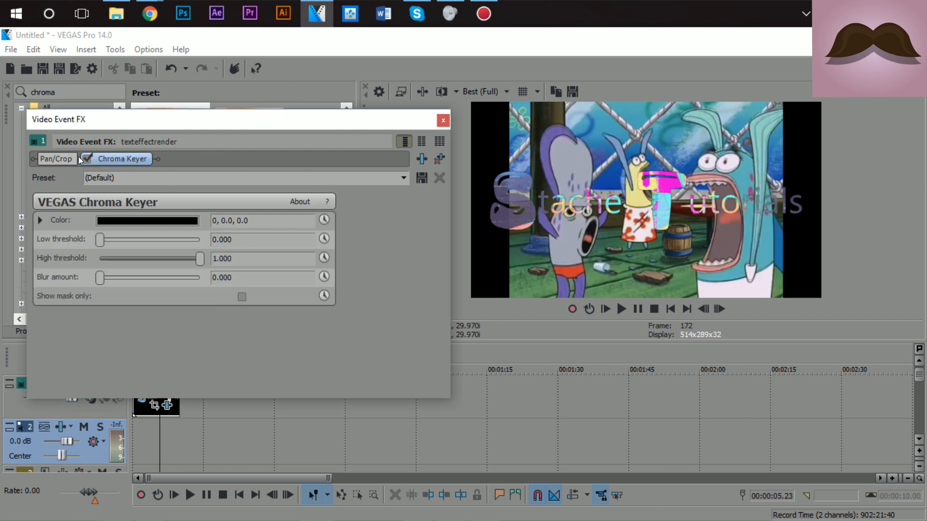
pyautogui.click(443, 120)
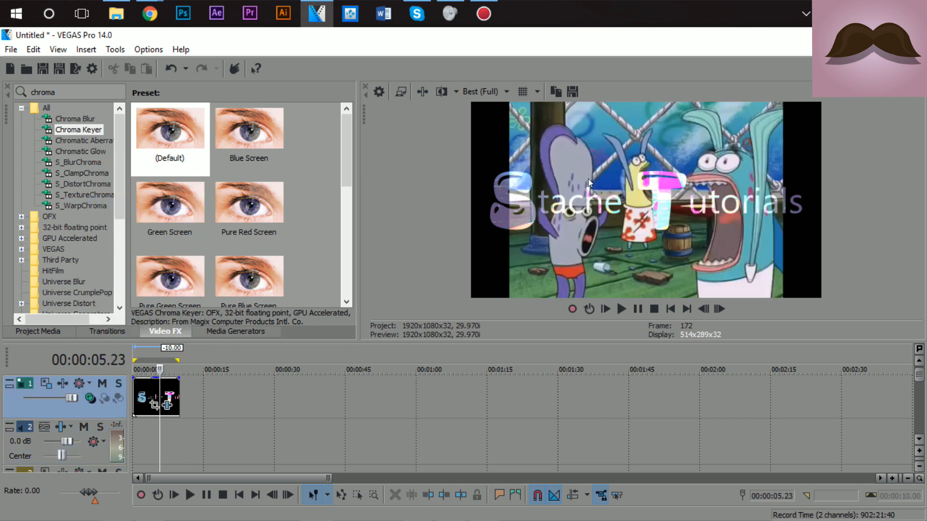
pyautogui.moveTo(541, 210)
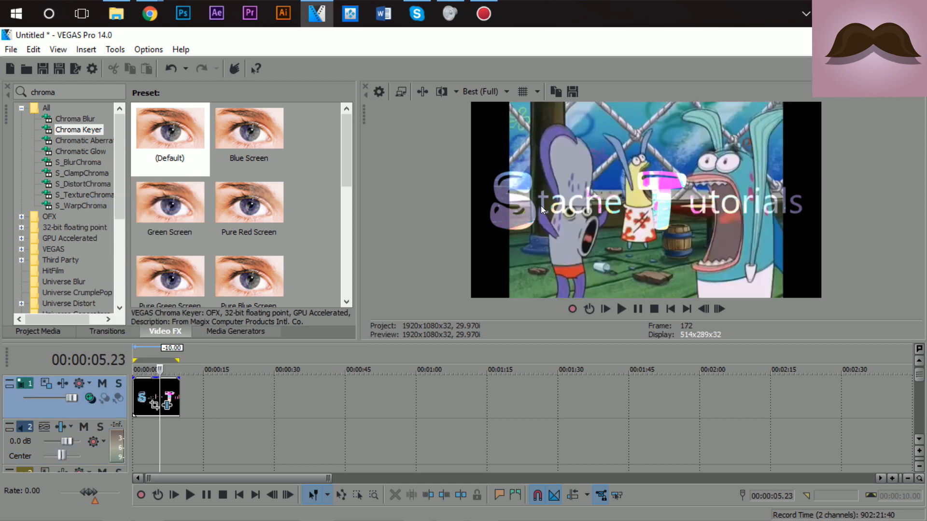
pyautogui.moveTo(701, 213)
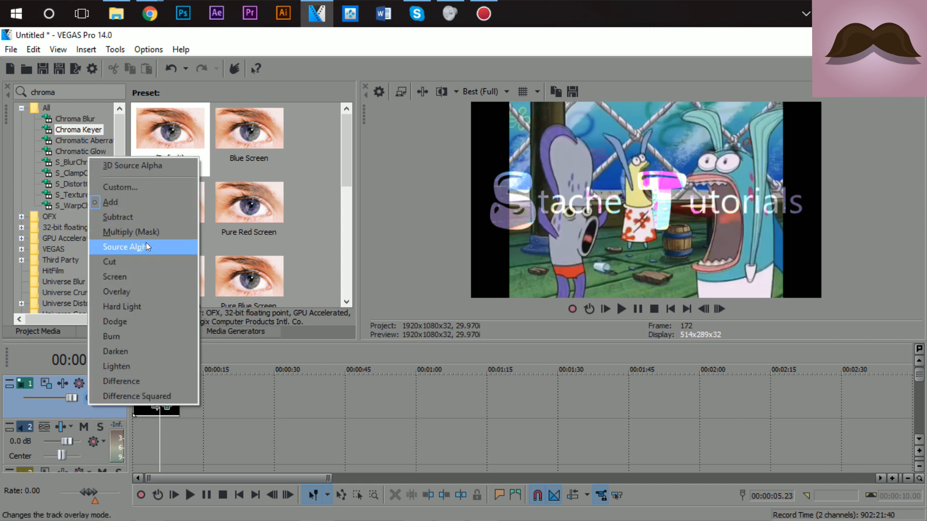
# Set track 1's compositing mode to Source Alpha so the keyed title shows over black.
pyautogui.click(125, 246)
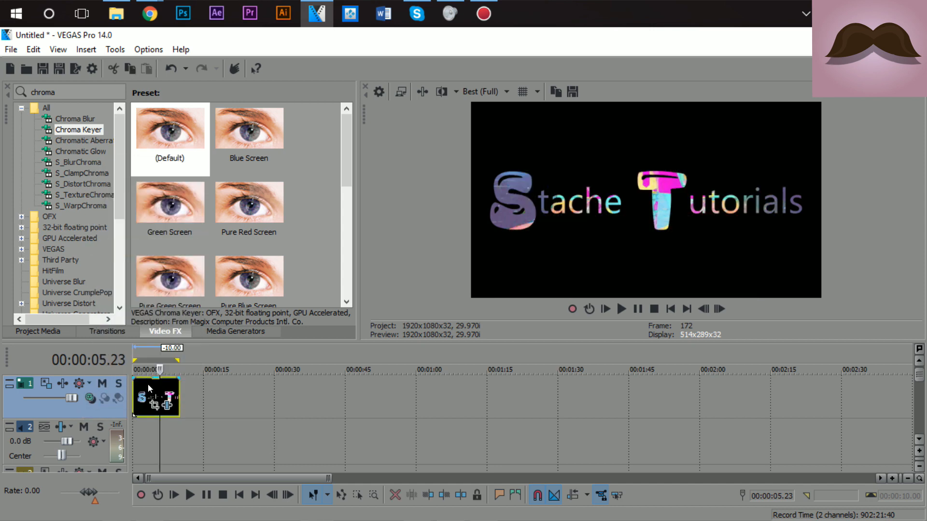